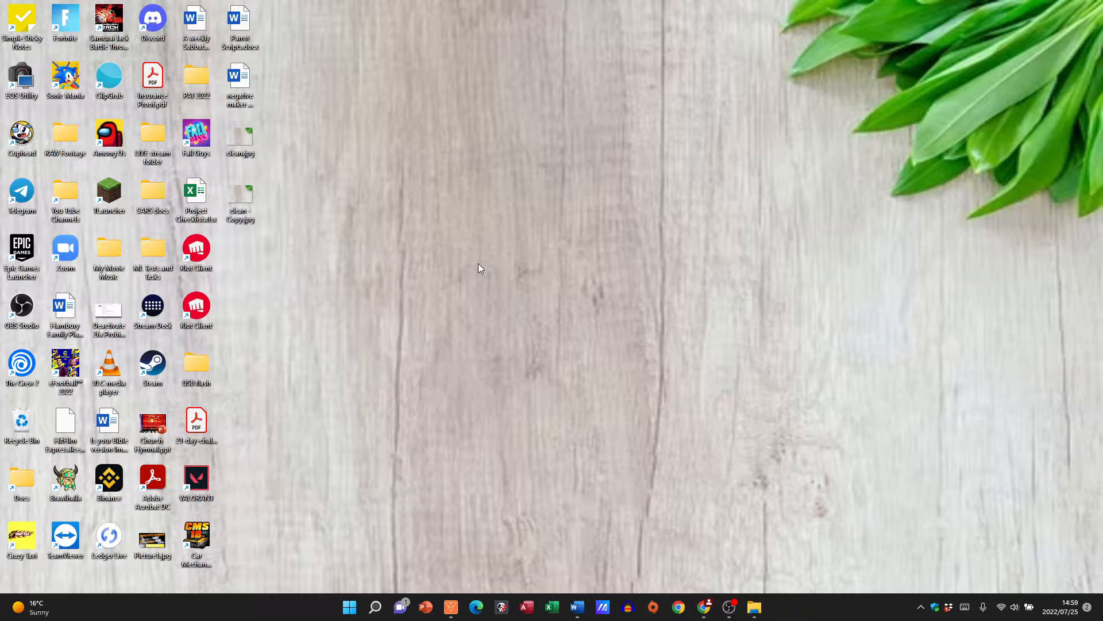
{"action": "mouse_move", "coordinate": [511, 329]}
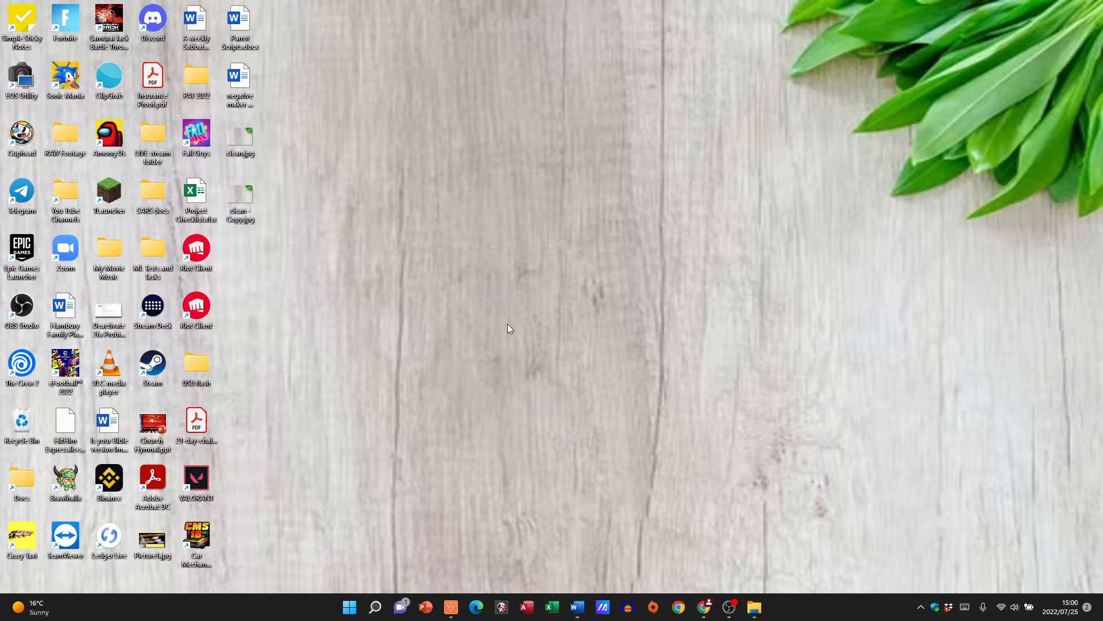
{"action": "mouse_move", "coordinate": [553, 333]}
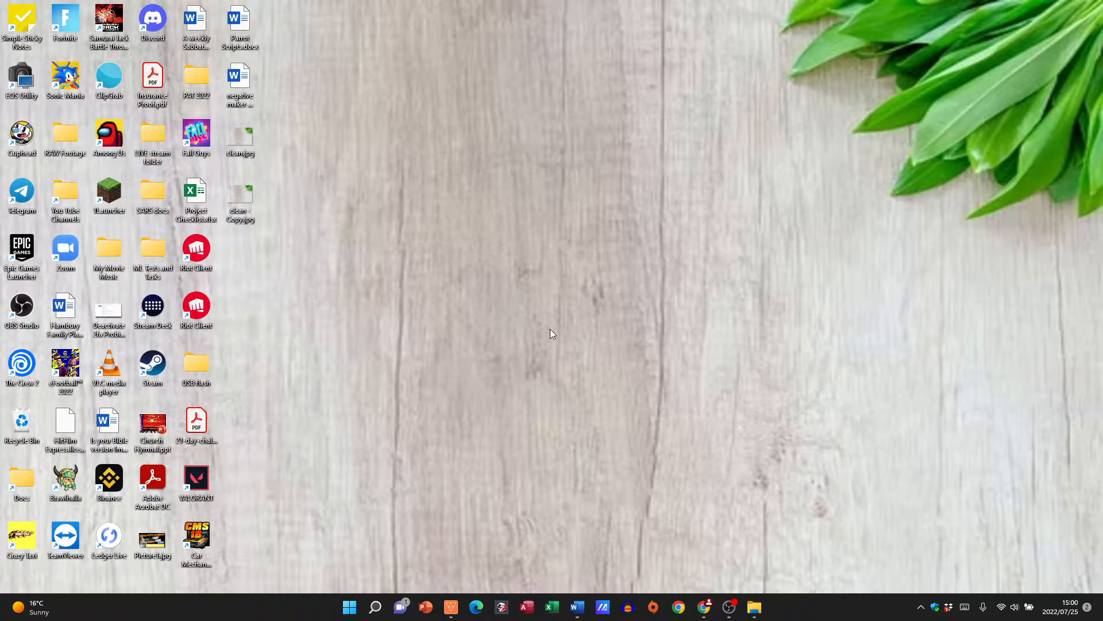
{"action": "mouse_move", "coordinate": [435, 321]}
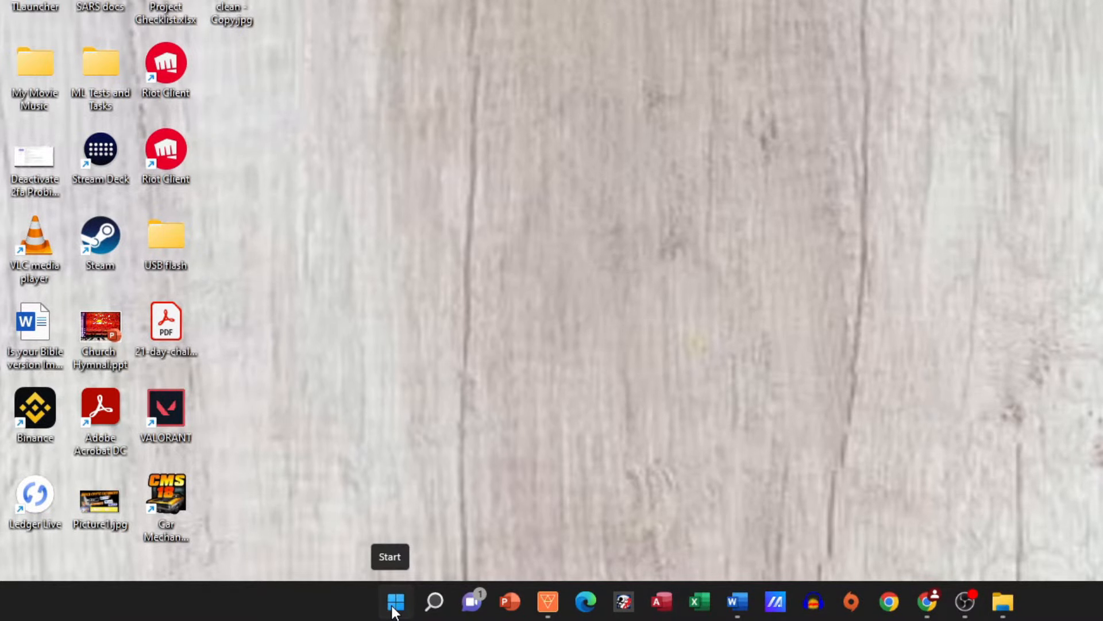
Open the System About page from the Start button's Quick Link menu.
{"action": "right_click", "coordinate": [395, 601]}
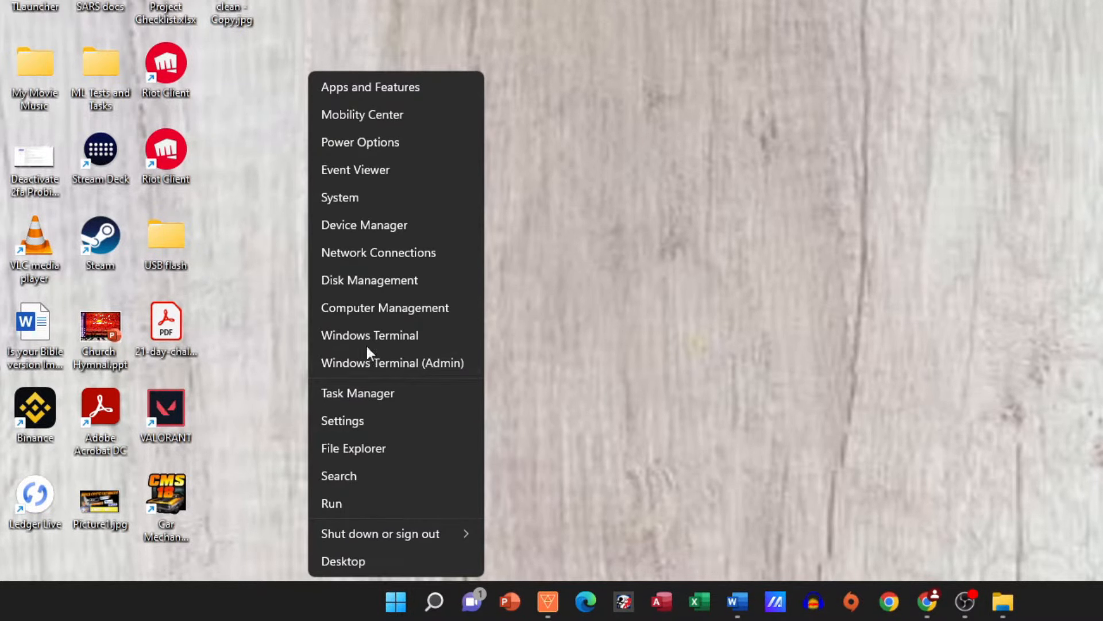
{"action": "mouse_move", "coordinate": [356, 202]}
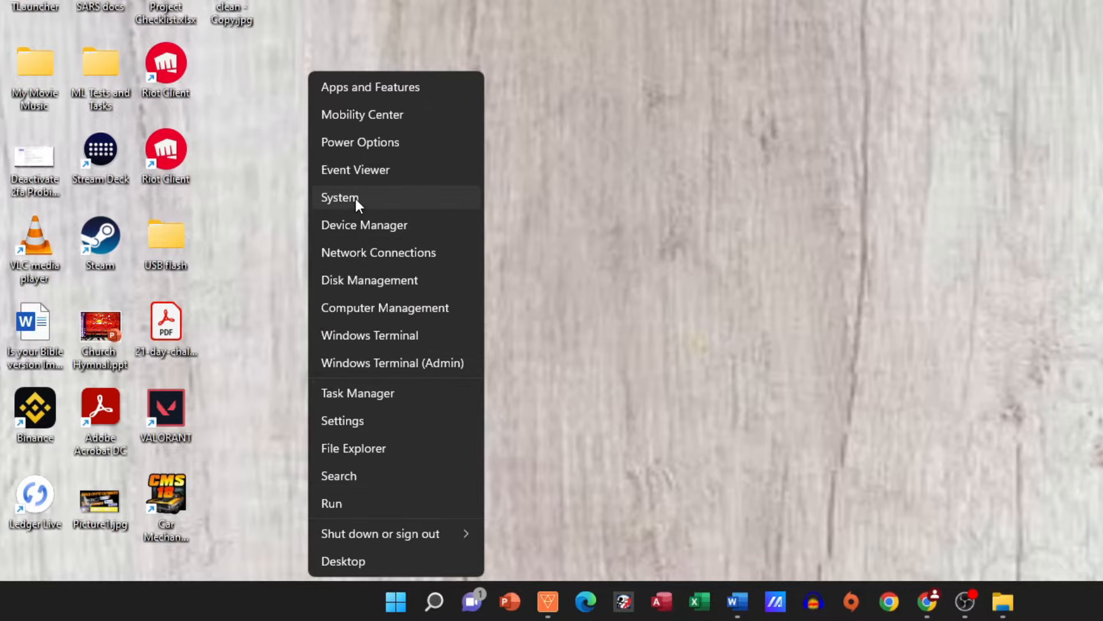
{"action": "left_click", "coordinate": [339, 197]}
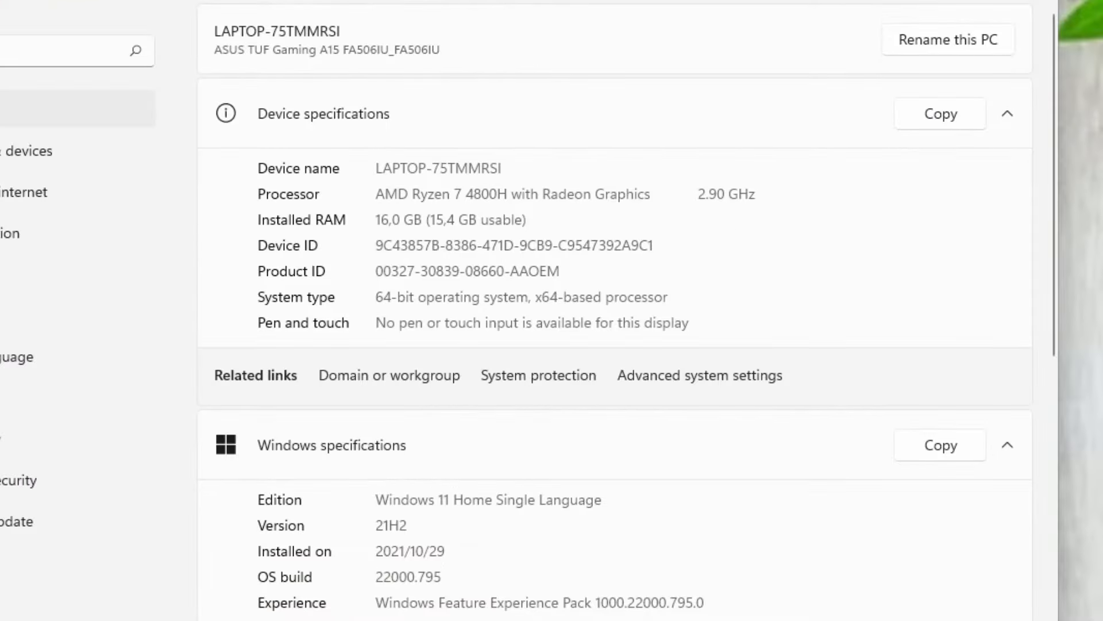
{"action": "mouse_move", "coordinate": [302, 56]}
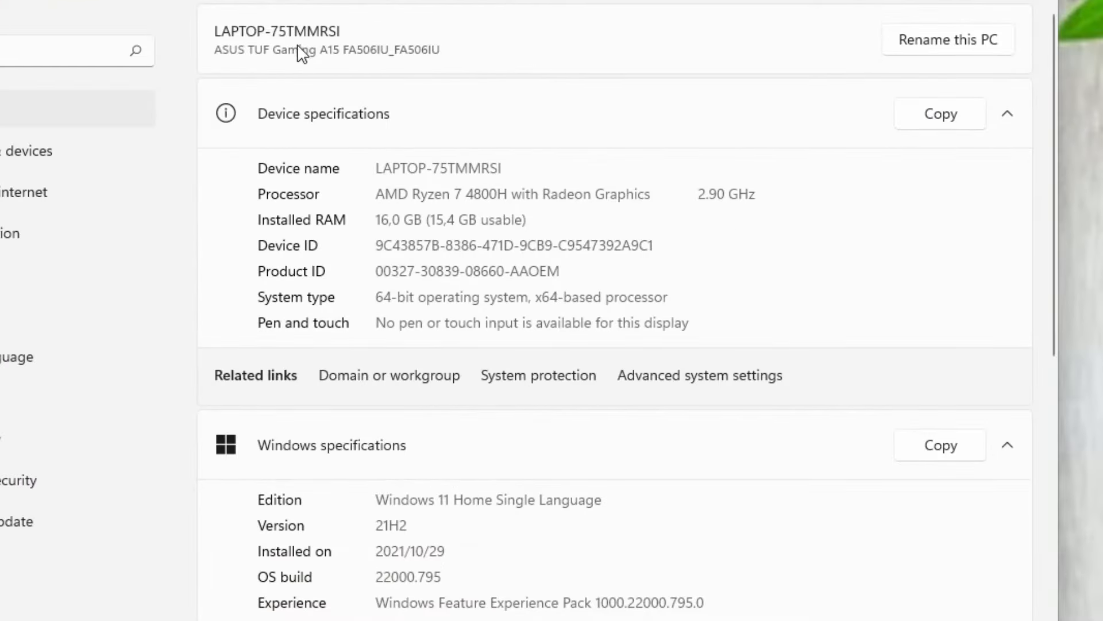
{"action": "mouse_move", "coordinate": [380, 187]}
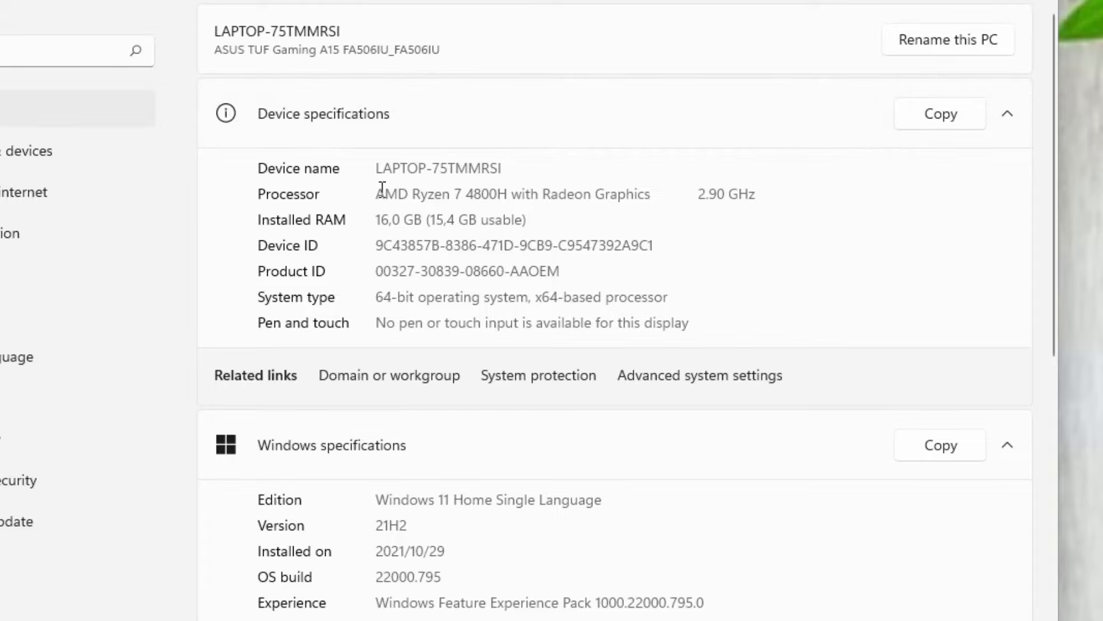
{"action": "scroll", "scroll_direction": "down", "scroll_amount": 3}
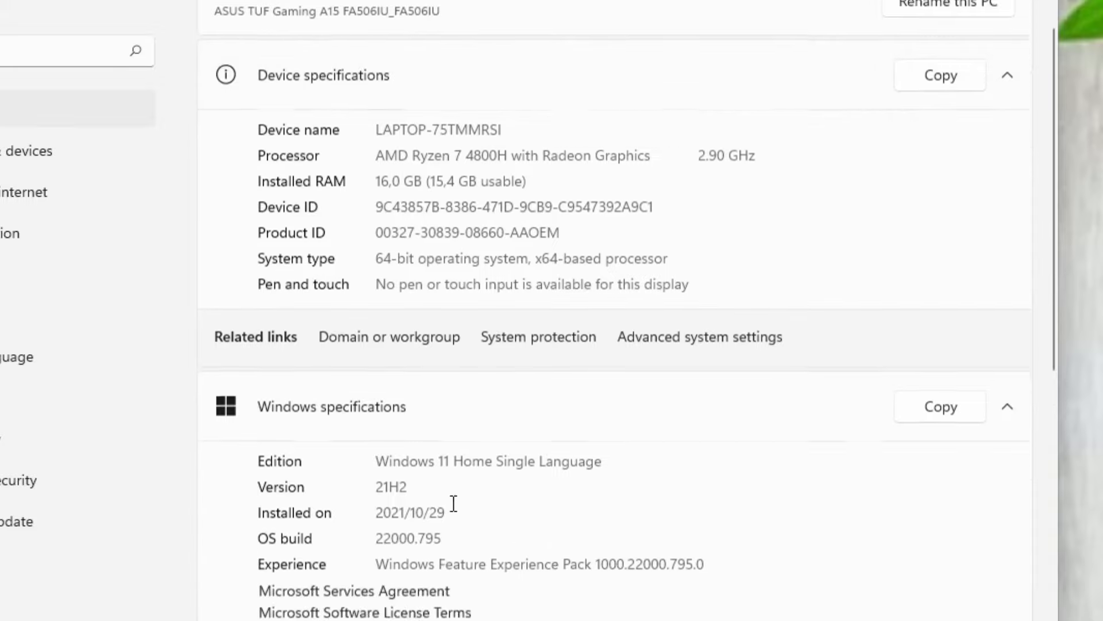
{"action": "scroll", "scroll_direction": "down", "scroll_amount": 3}
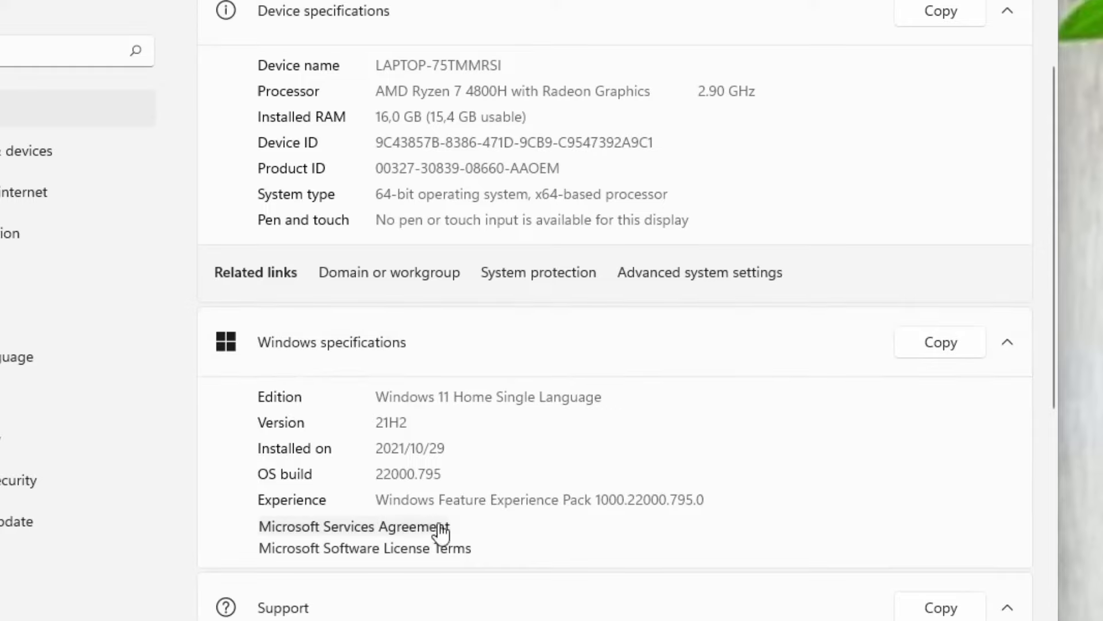
{"action": "mouse_move", "coordinate": [375, 405]}
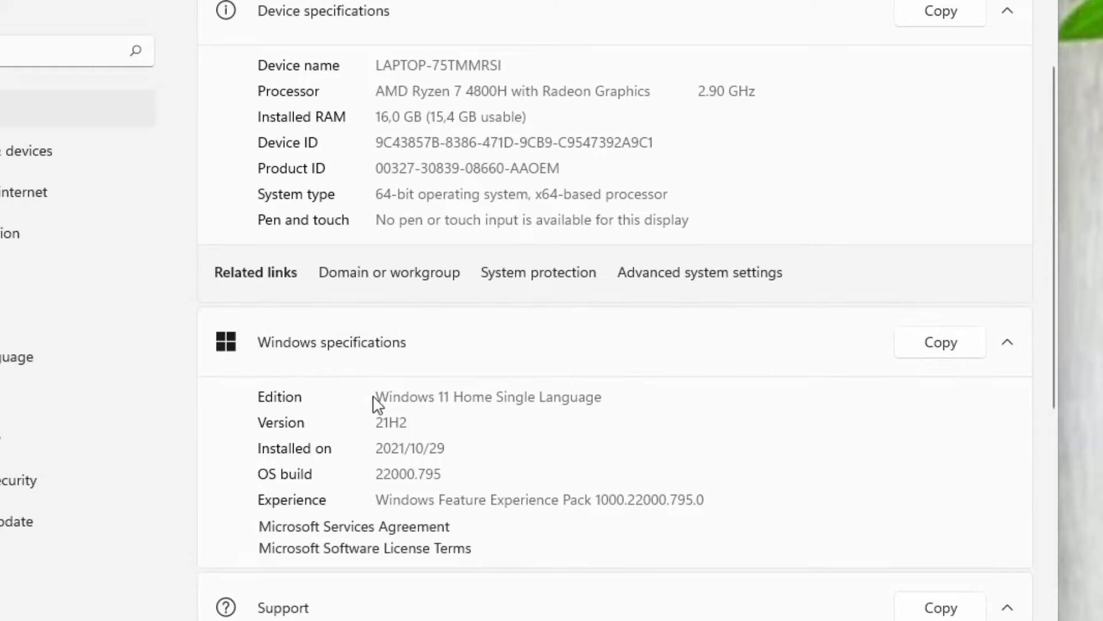
{"action": "mouse_move", "coordinate": [422, 418]}
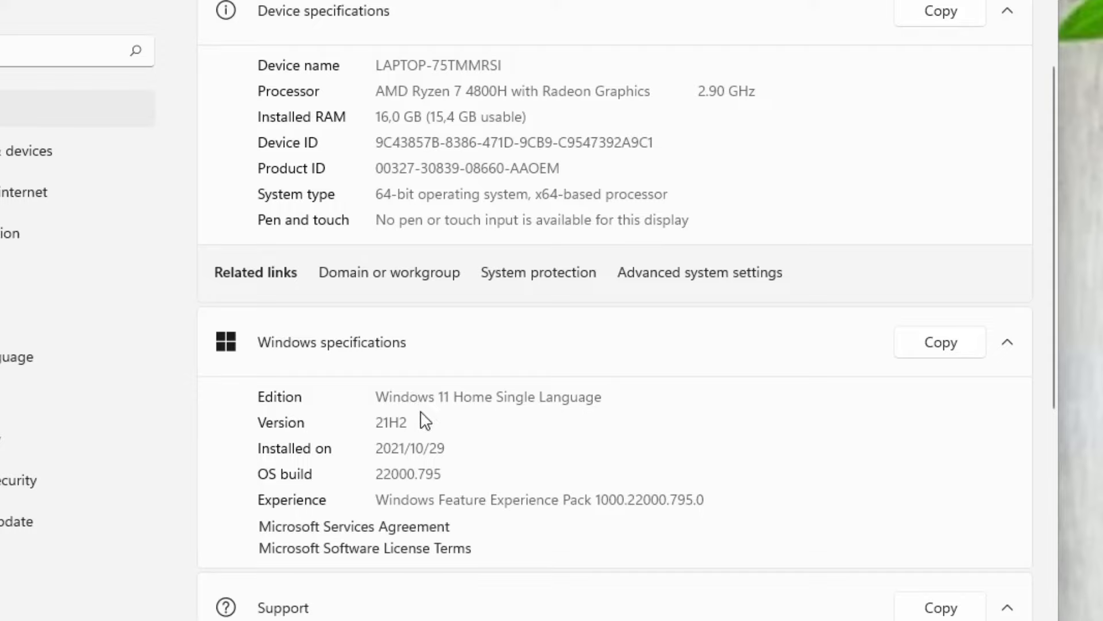
{"action": "mouse_move", "coordinate": [506, 414]}
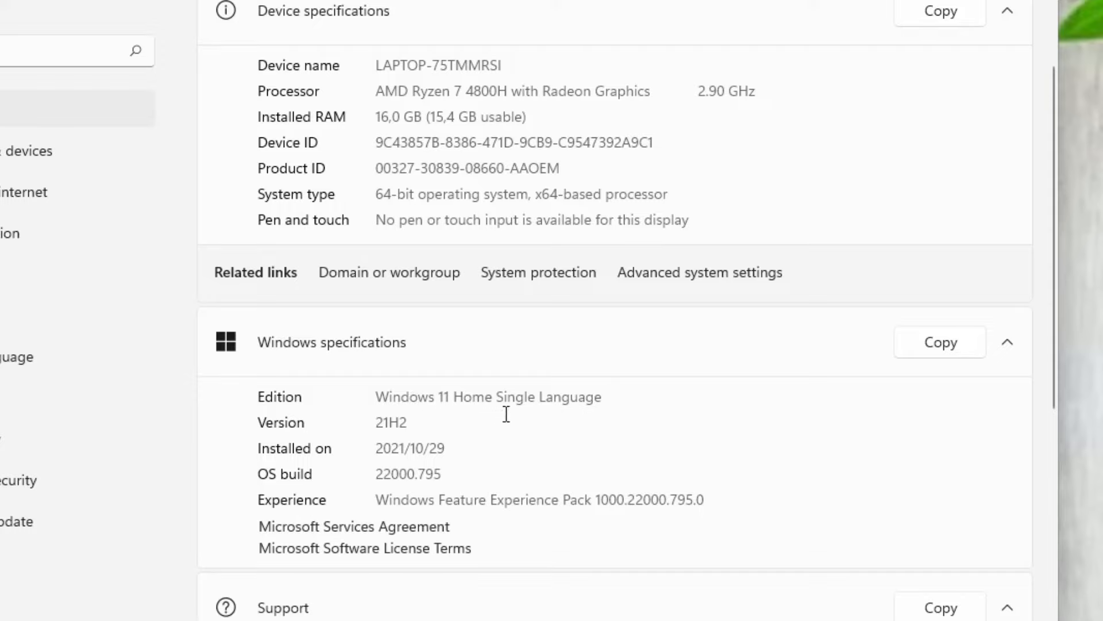
{"action": "mouse_move", "coordinate": [579, 414]}
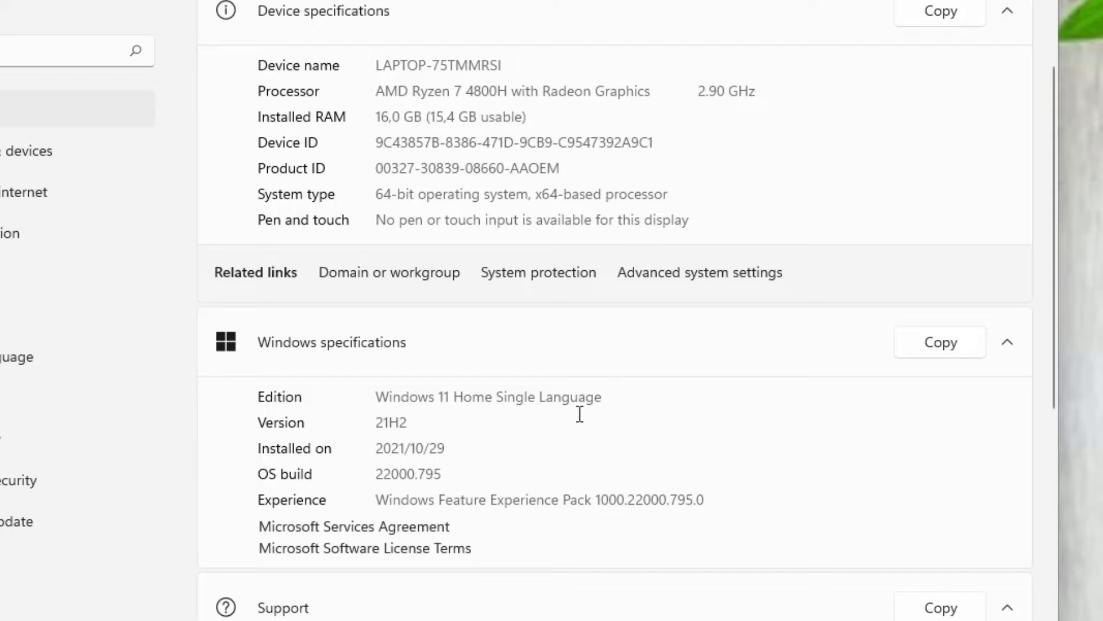